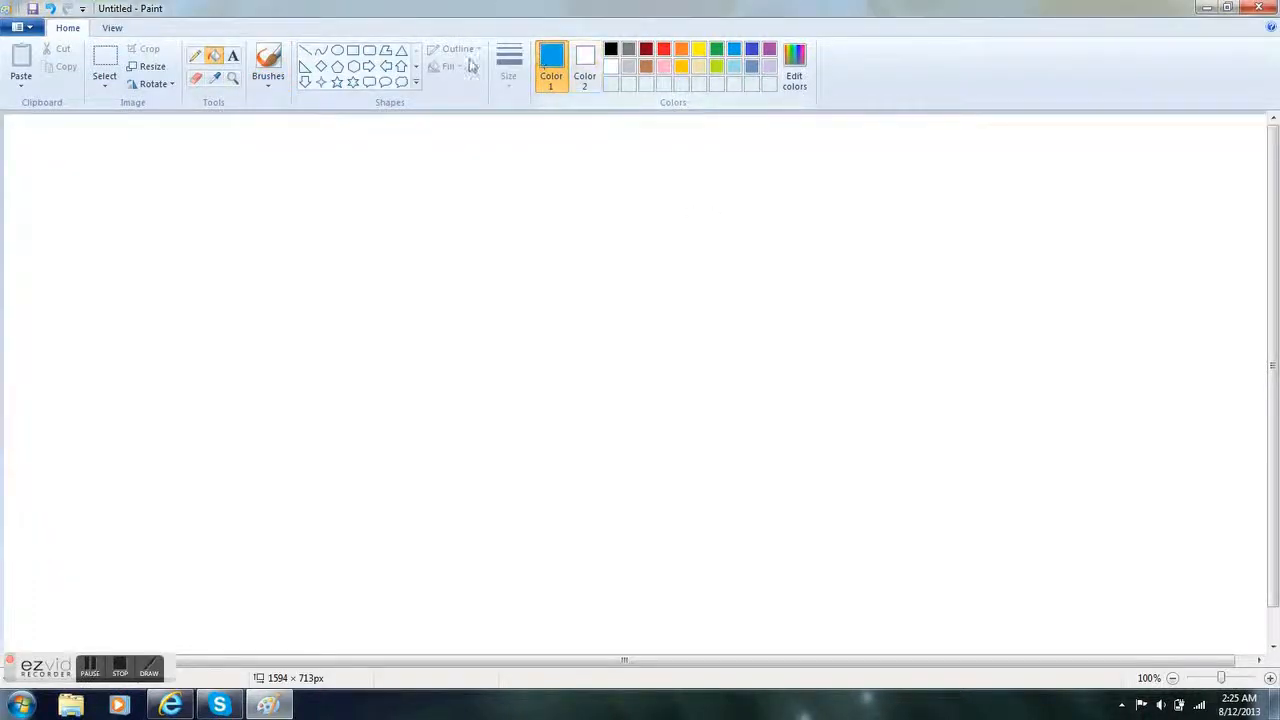
- Fill the canvas blue and draw a brown pastry with pink frosting and a few sprinkles
{"action": "left_click", "coordinate": [796, 76]}
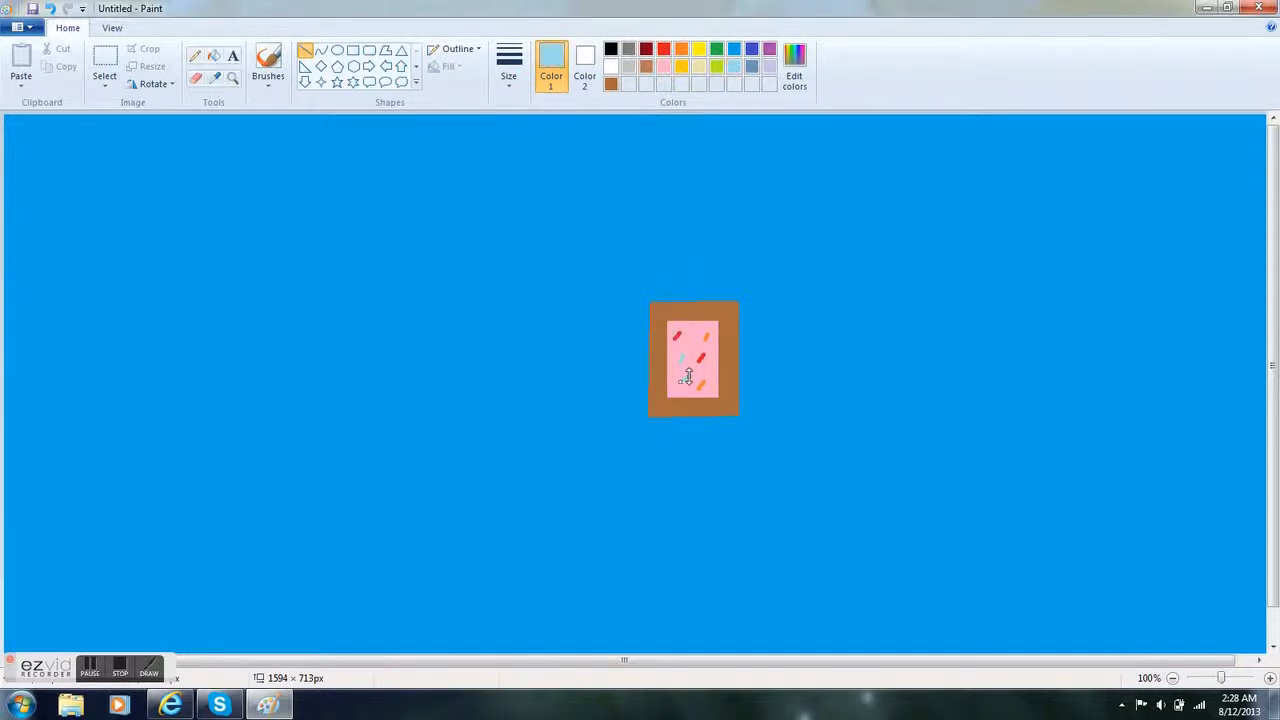
- Scatter green and other coloured sprinkle strokes across the pink frosting
{"action": "left_click", "coordinate": [716, 50]}
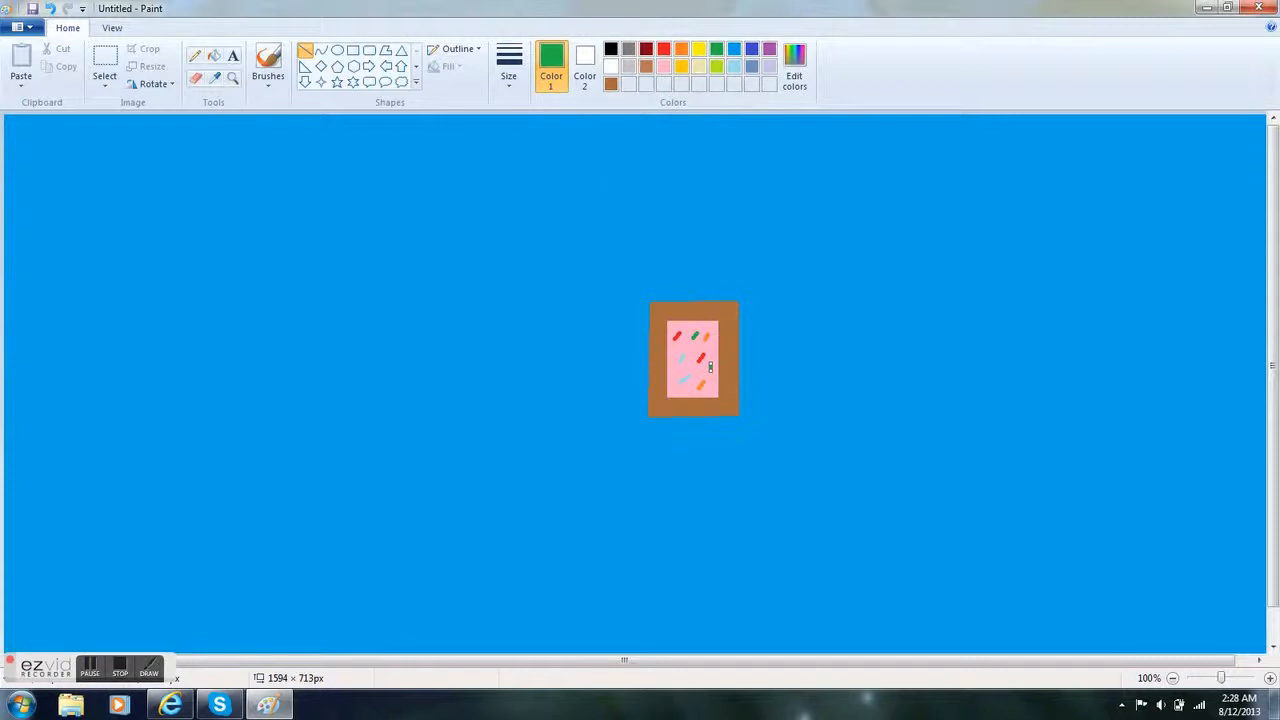
{"action": "left_click", "coordinate": [764, 48]}
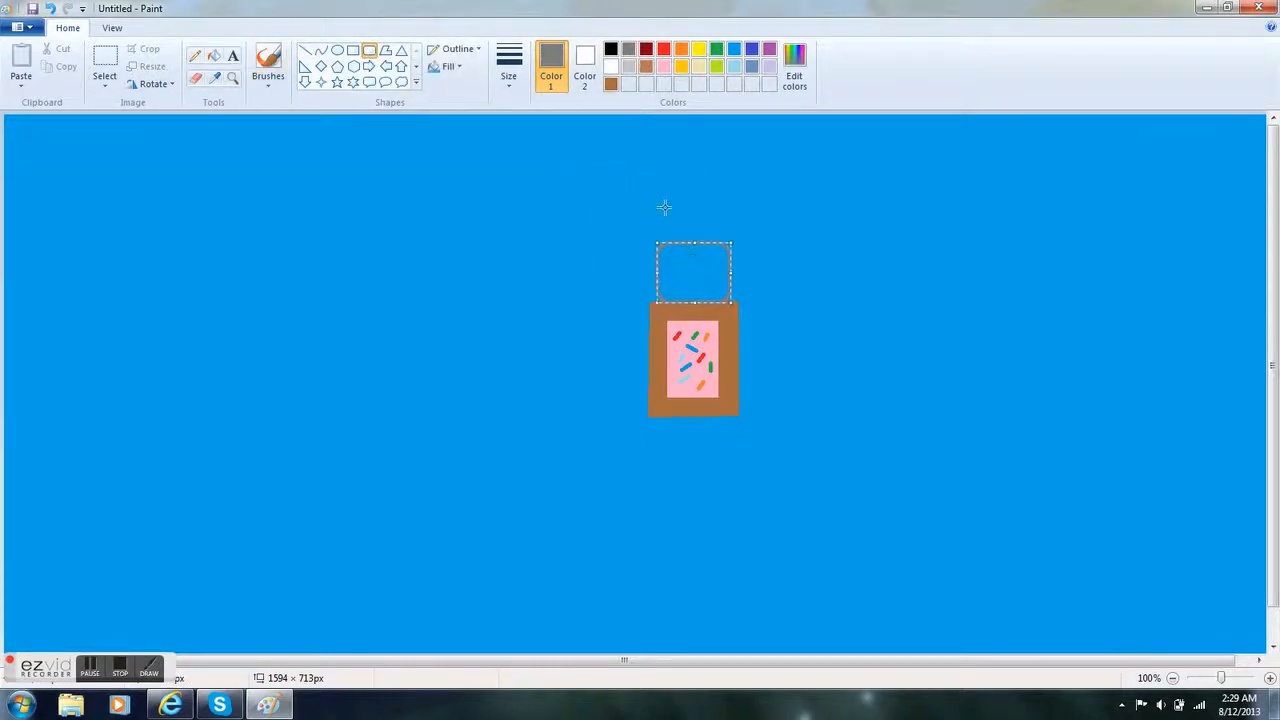
- Draw a gray cat head above the pastry with ears, eyes, nose and a smiling mouth
{"action": "left_click", "coordinate": [270, 62]}
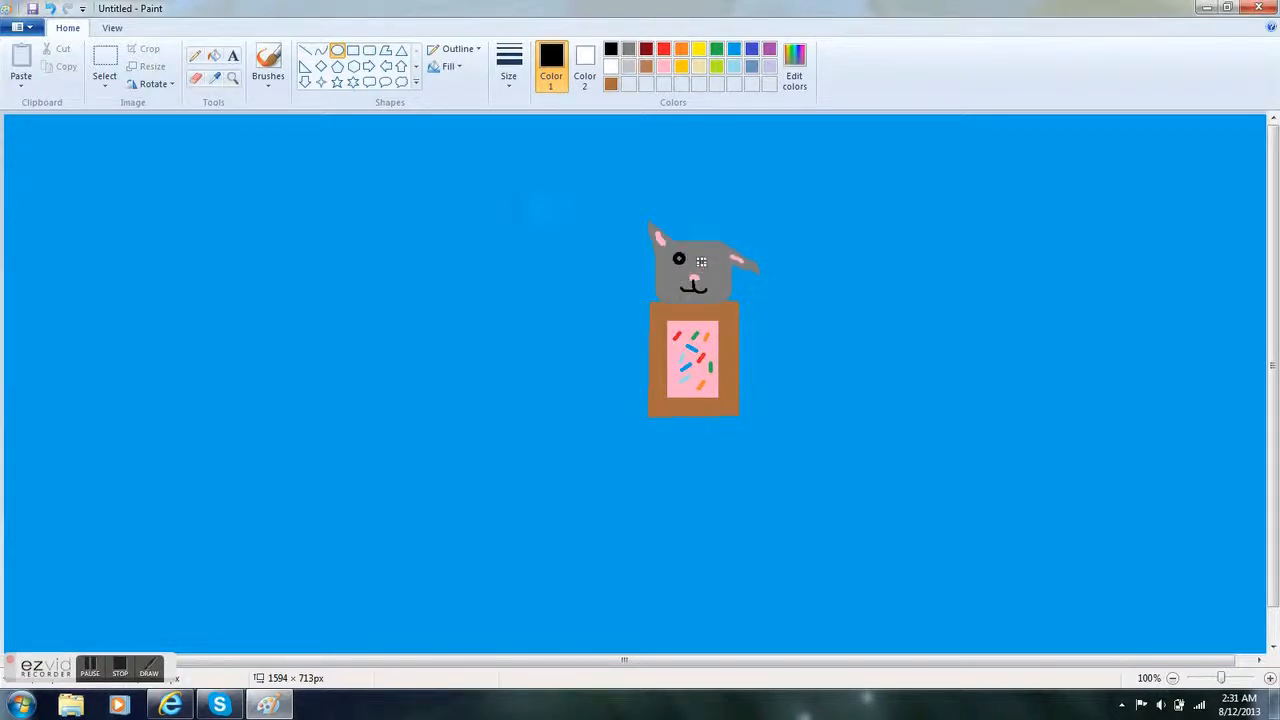
{"action": "left_click", "coordinate": [272, 60]}
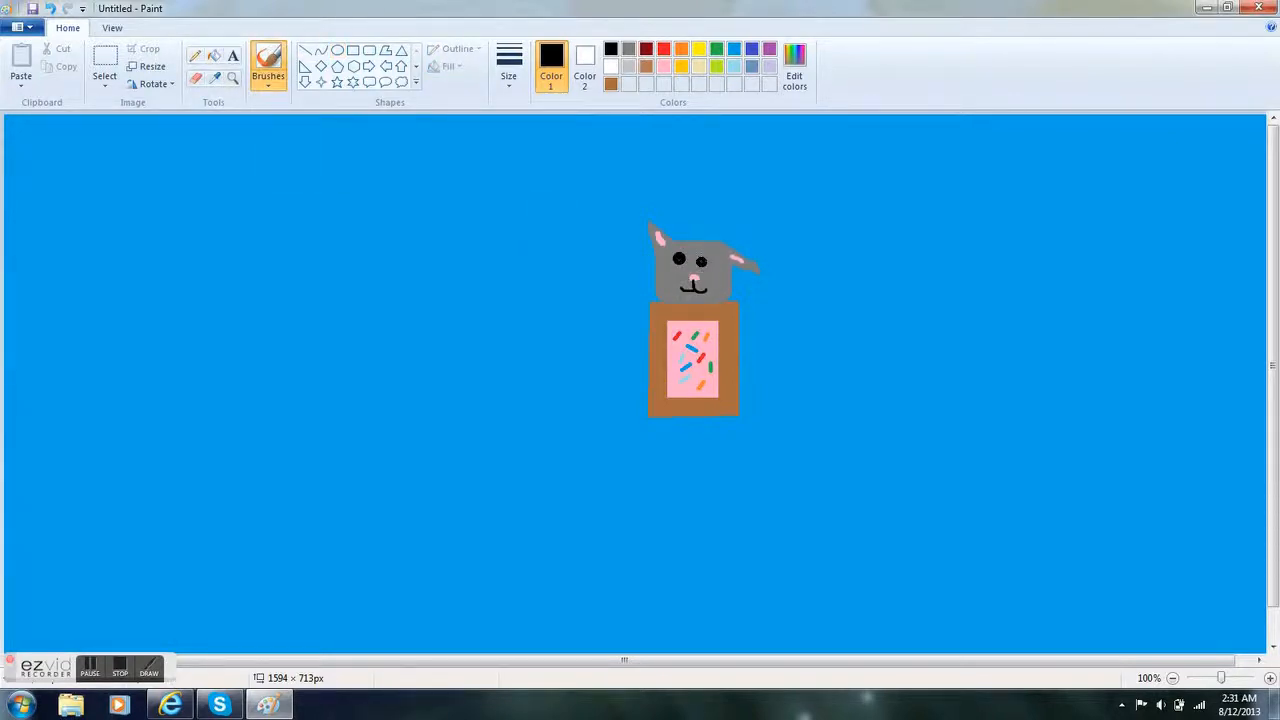
{"action": "left_click", "coordinate": [346, 50]}
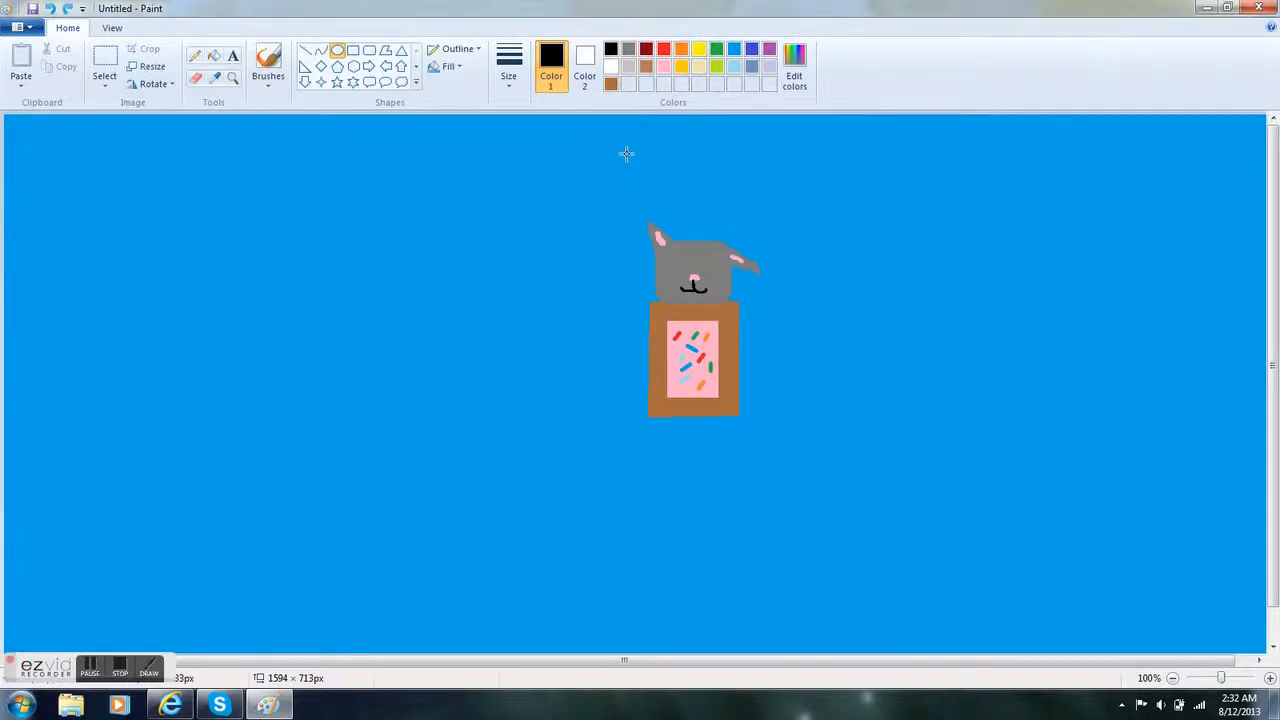
- Brush gray arms and legs, add white eye highlights, and start a text box left of the creature
{"action": "left_click", "coordinate": [676, 254]}
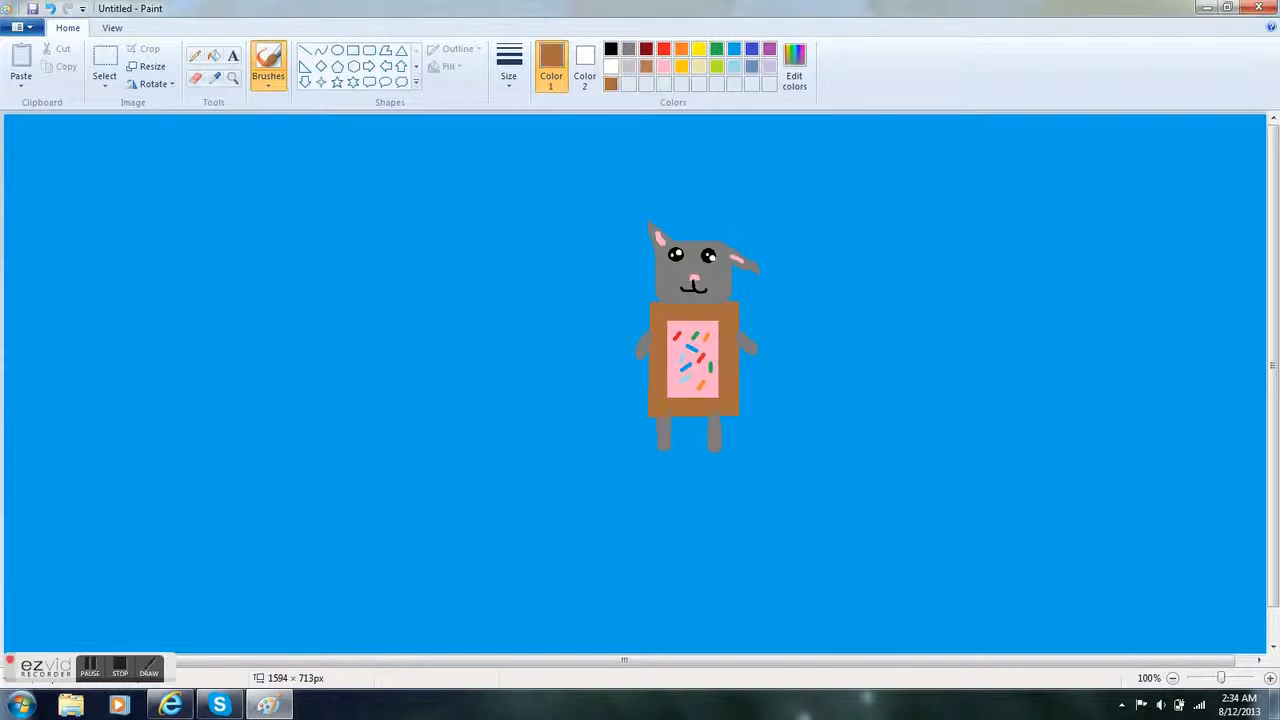
{"action": "left_click", "coordinate": [210, 220]}
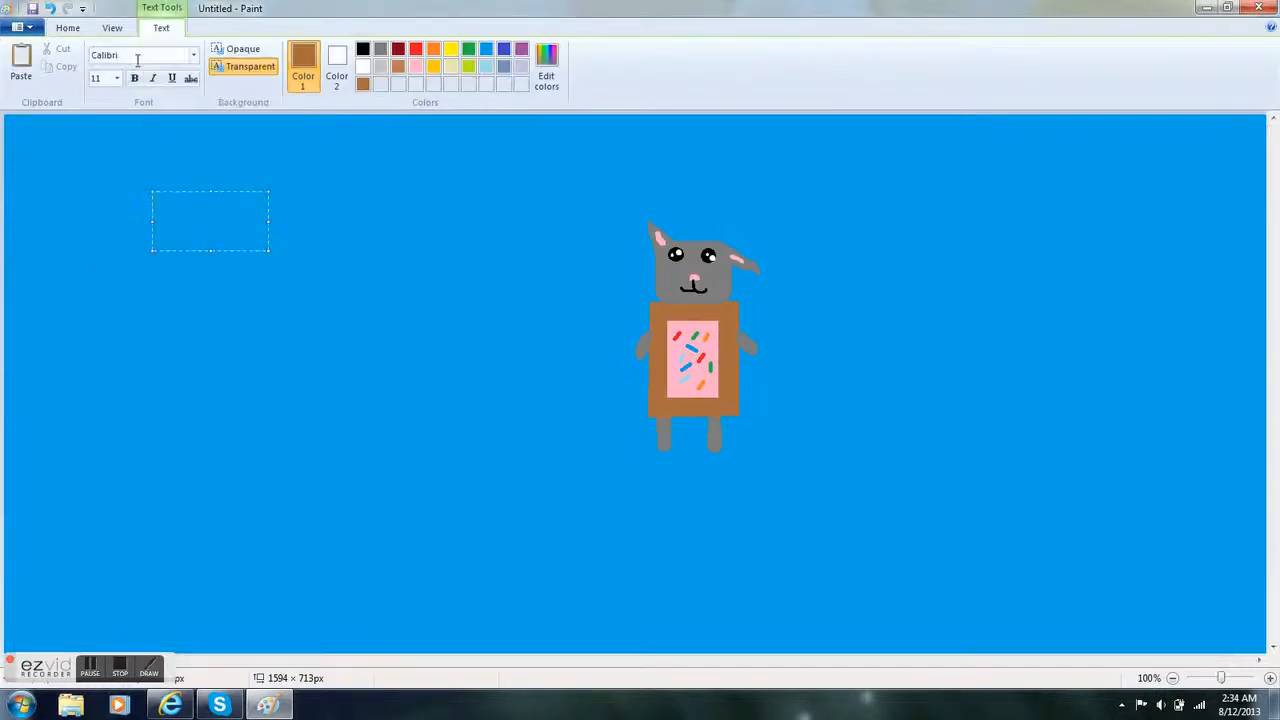
- Label the picture 'Derpy Nyan' in size-28 light-blue text on a transparent background
{"action": "left_click", "coordinate": [124, 78]}
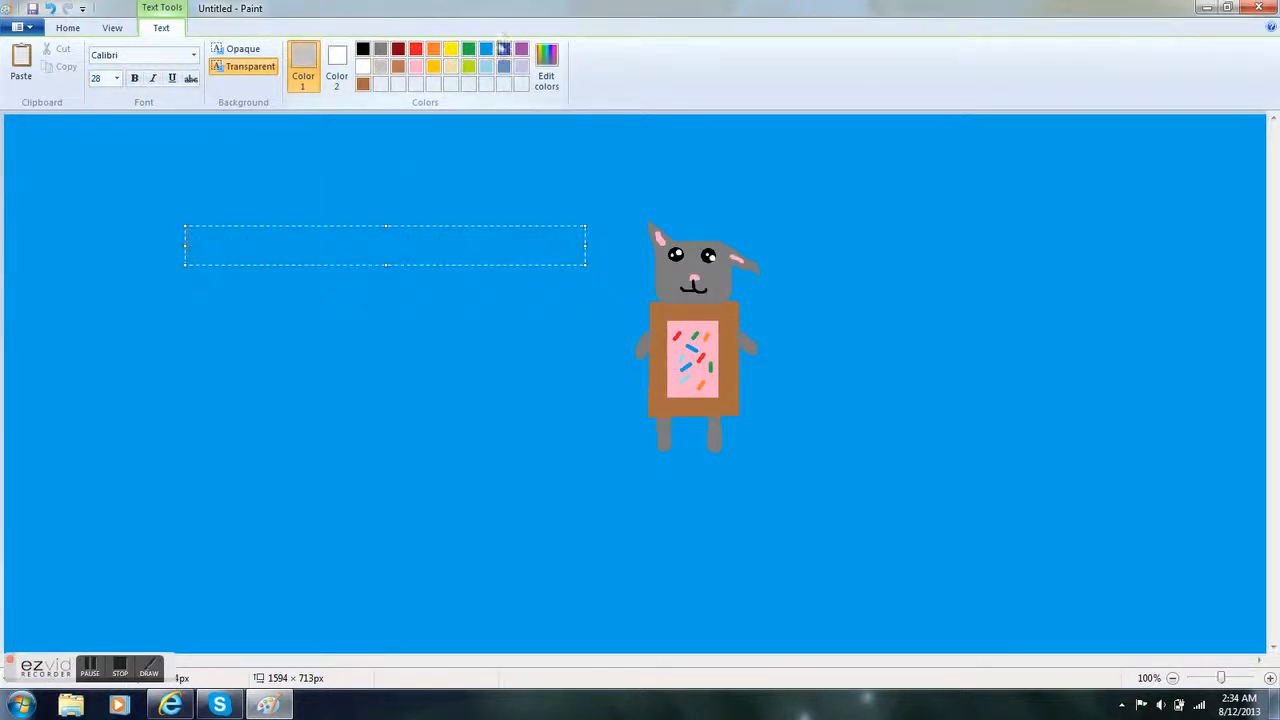
{"action": "type", "text": "Derpy Nyan"}
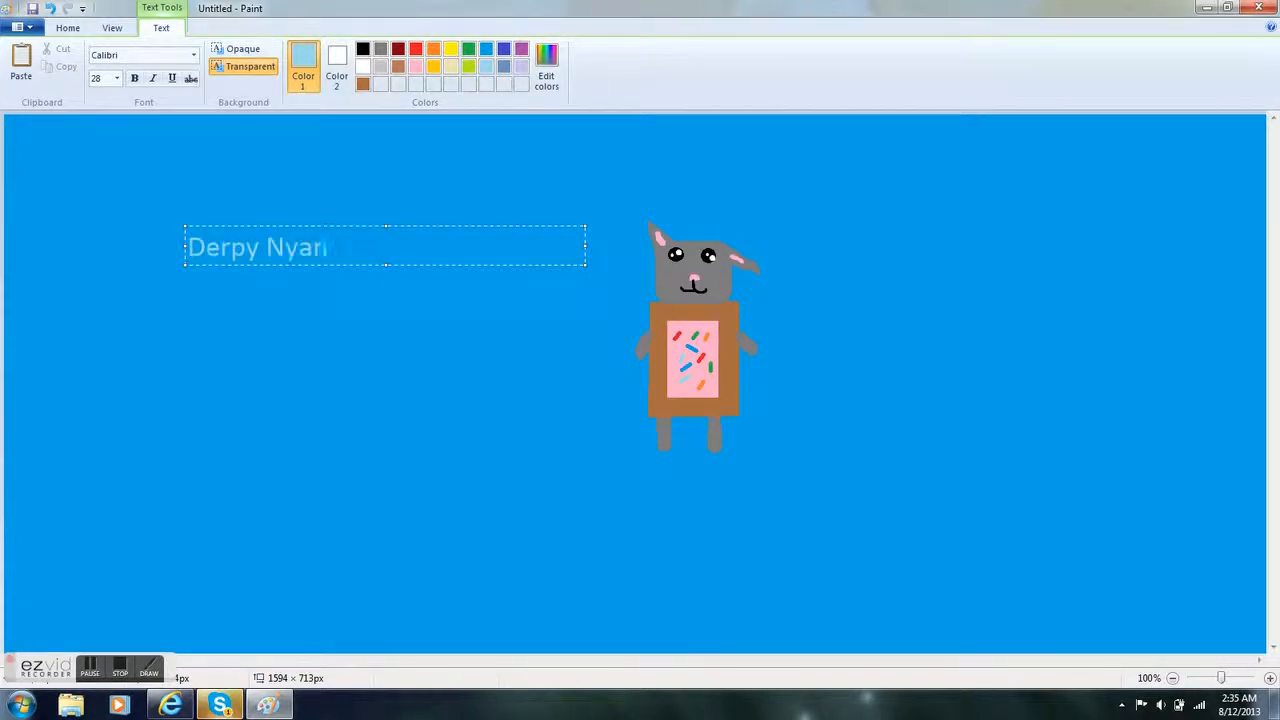